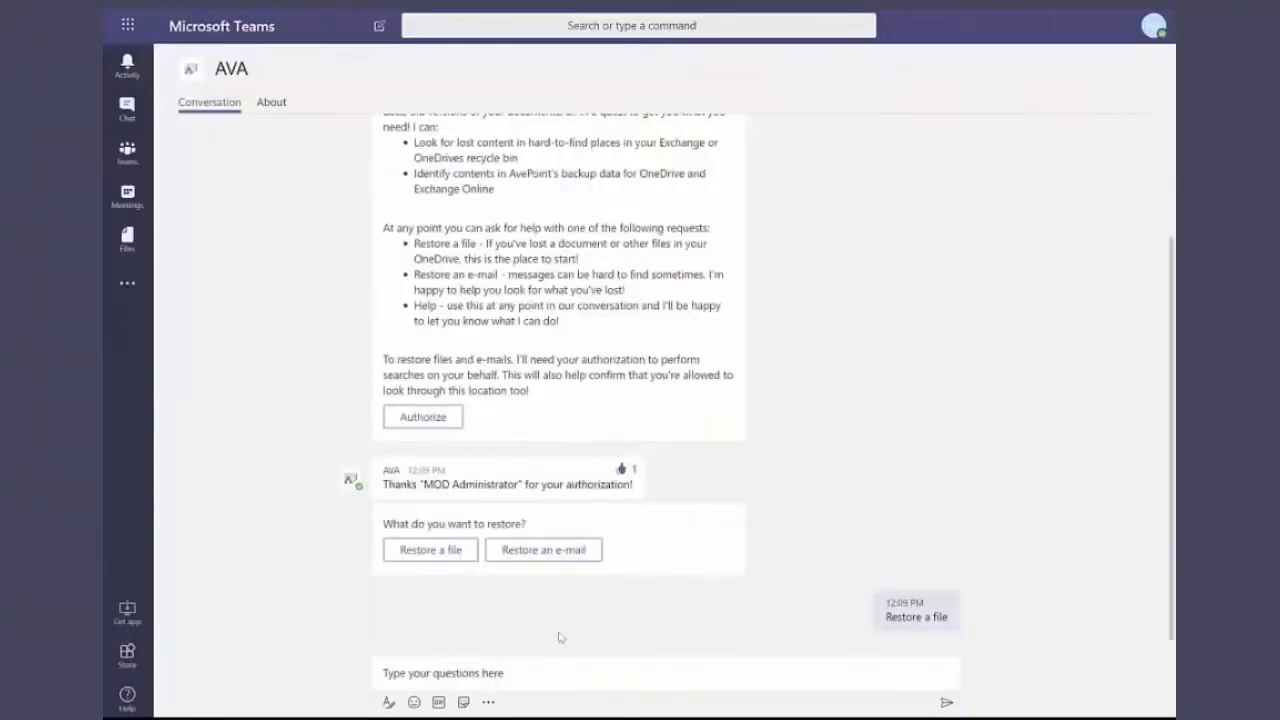
# Step: Send AVA the file name 'Marketing and Product' so it finds the deleted Marketing and Product Team.docx
pyautogui.click(664, 672)
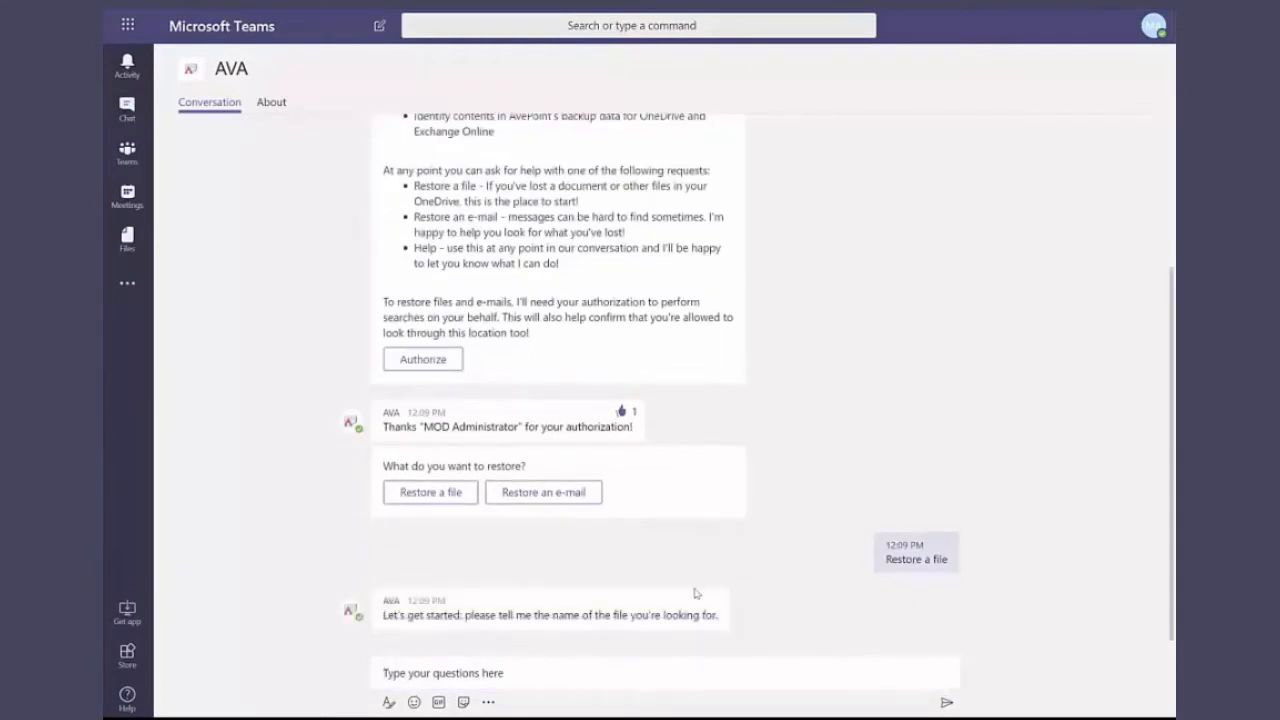
pyautogui.moveTo(656, 608)
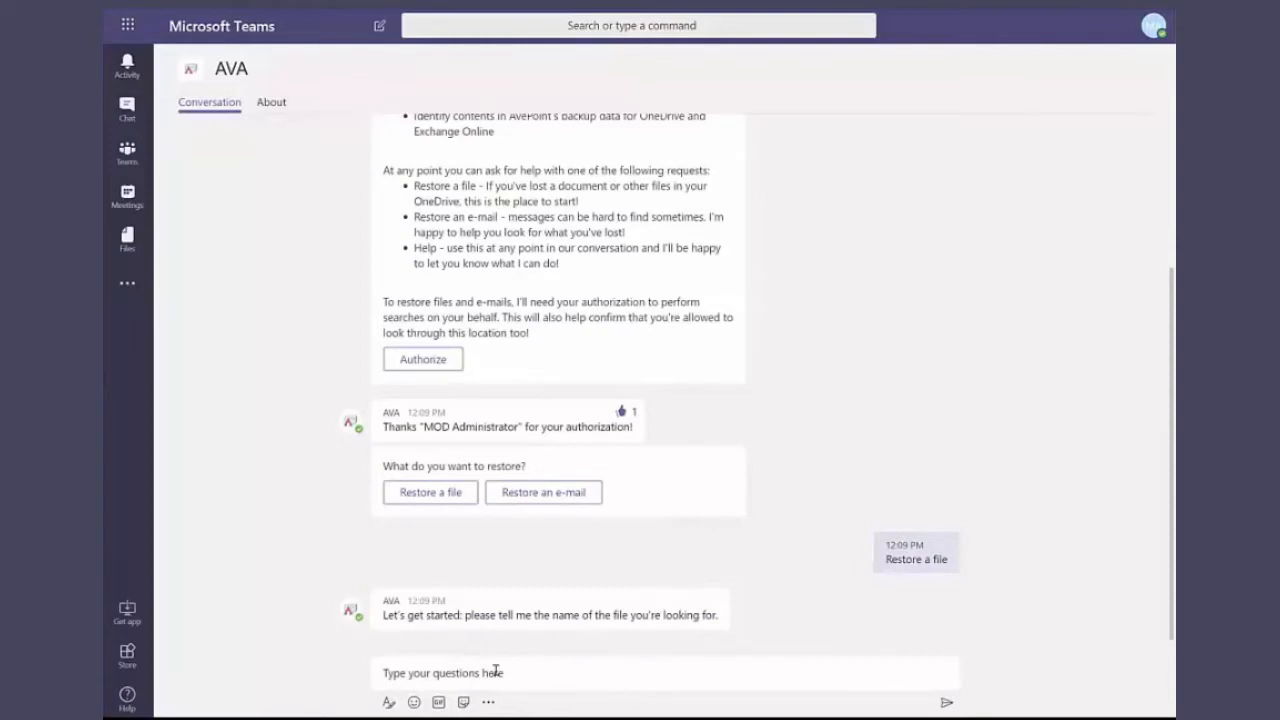
pyautogui.write('Mar')
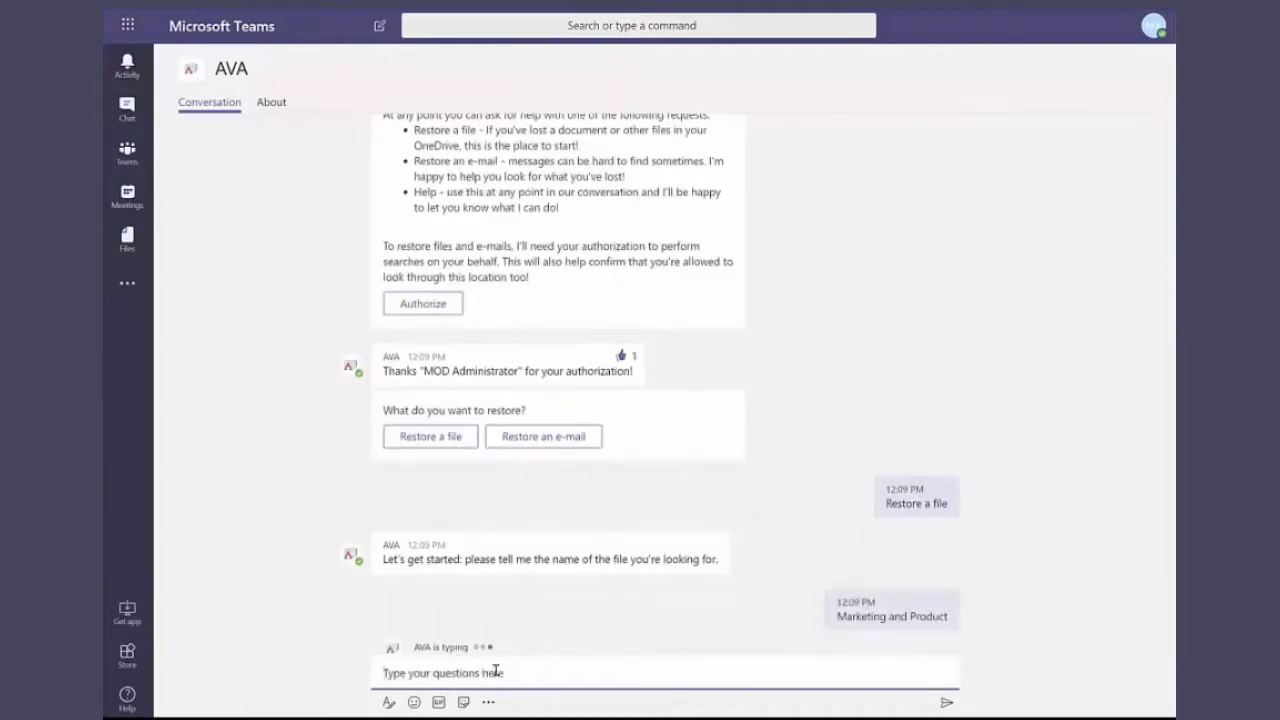
pyautogui.scroll(-3)
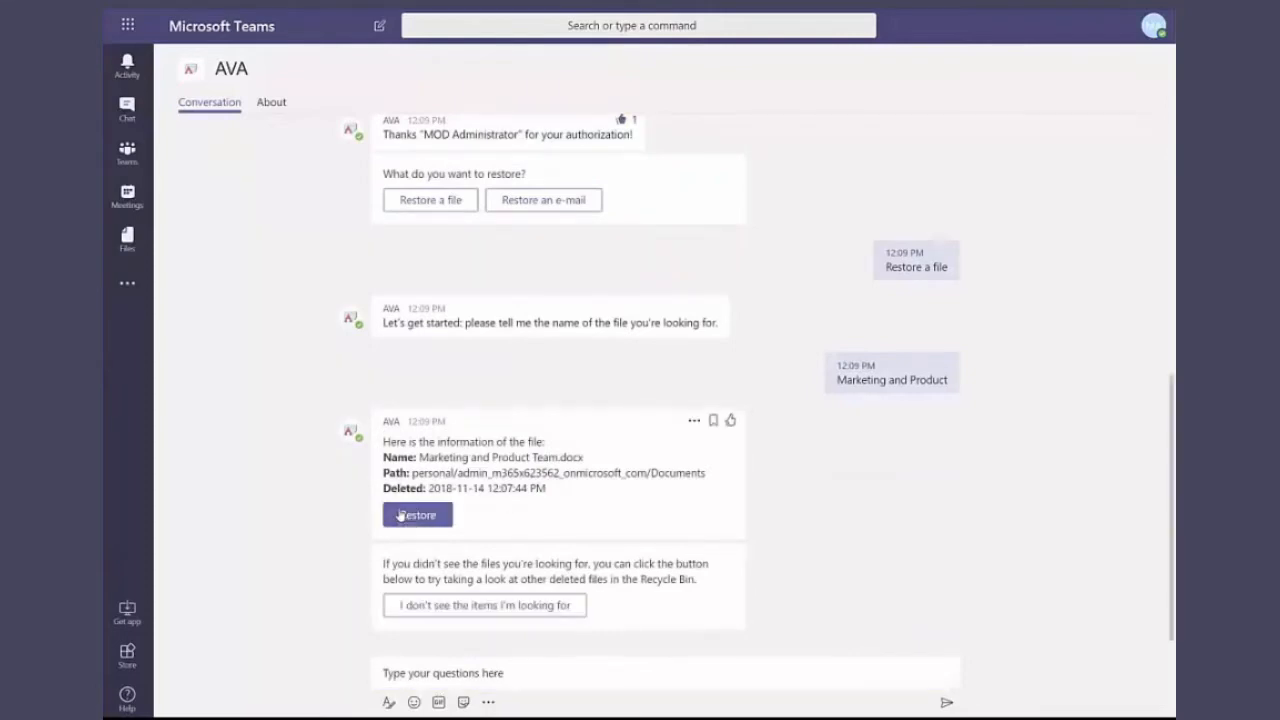
# Step: Restore Marketing and Product Team.docx to its original OneDrive Documents location
pyautogui.click(416, 514)
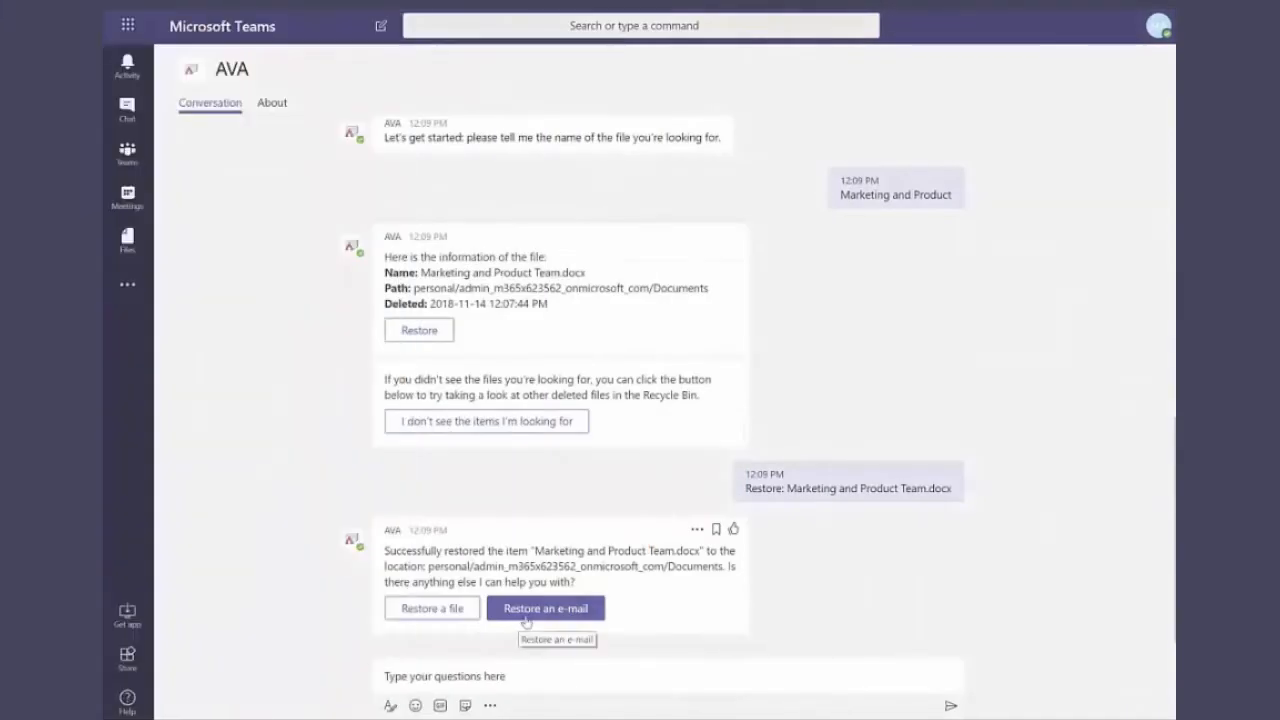
# Step: Choose 'Restore an e-mail' and begin entering the subject 'Marketing and Product Team Project'
pyautogui.click(544, 608)
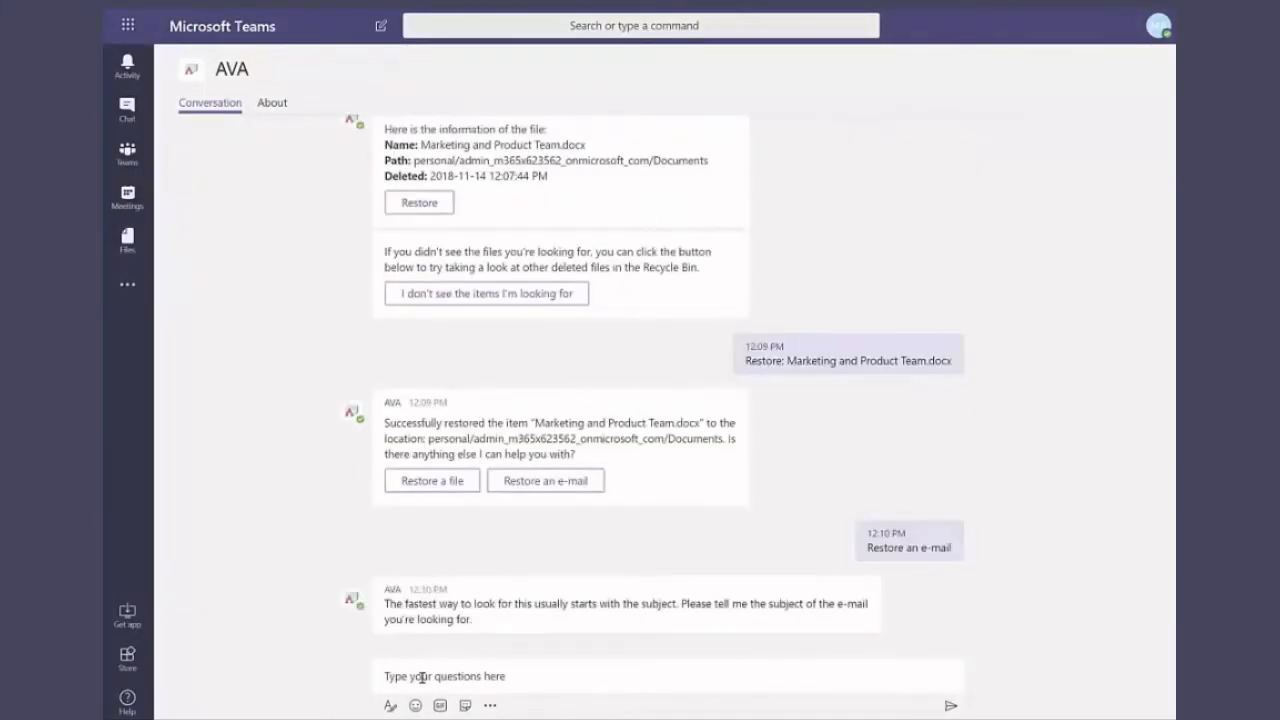
pyautogui.write('Ma')
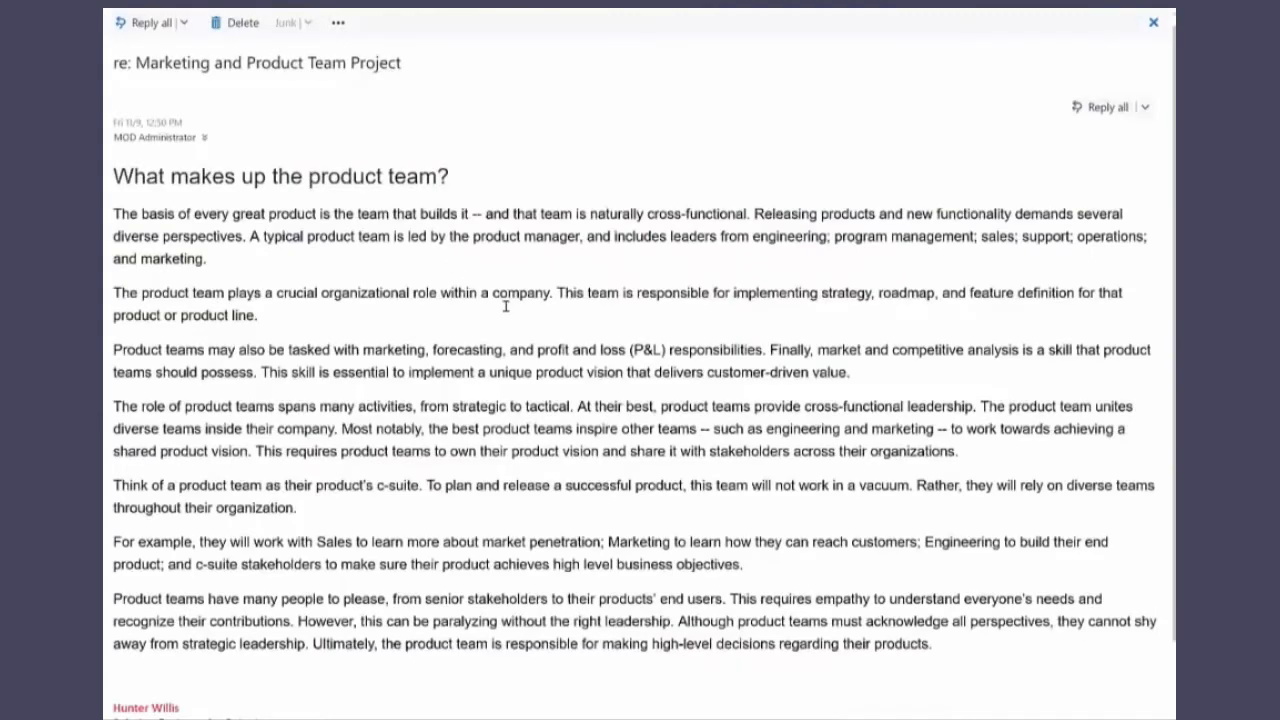
# Step: View AVA's card for the deleted email 're: Marketing and Product Team Project' with its restore option
pyautogui.scroll(-3)
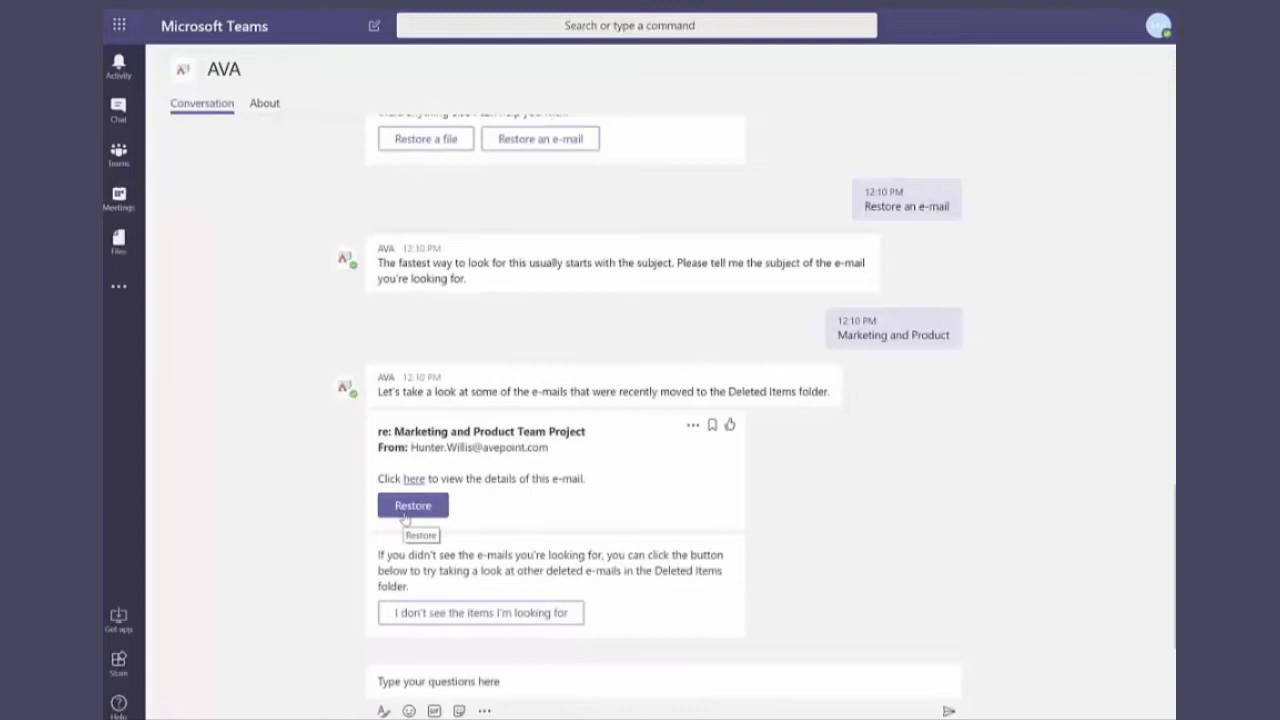
# Step: Restore the 're: Marketing and Product Team Project' email using 'Restore to another folder'
pyautogui.click(412, 504)
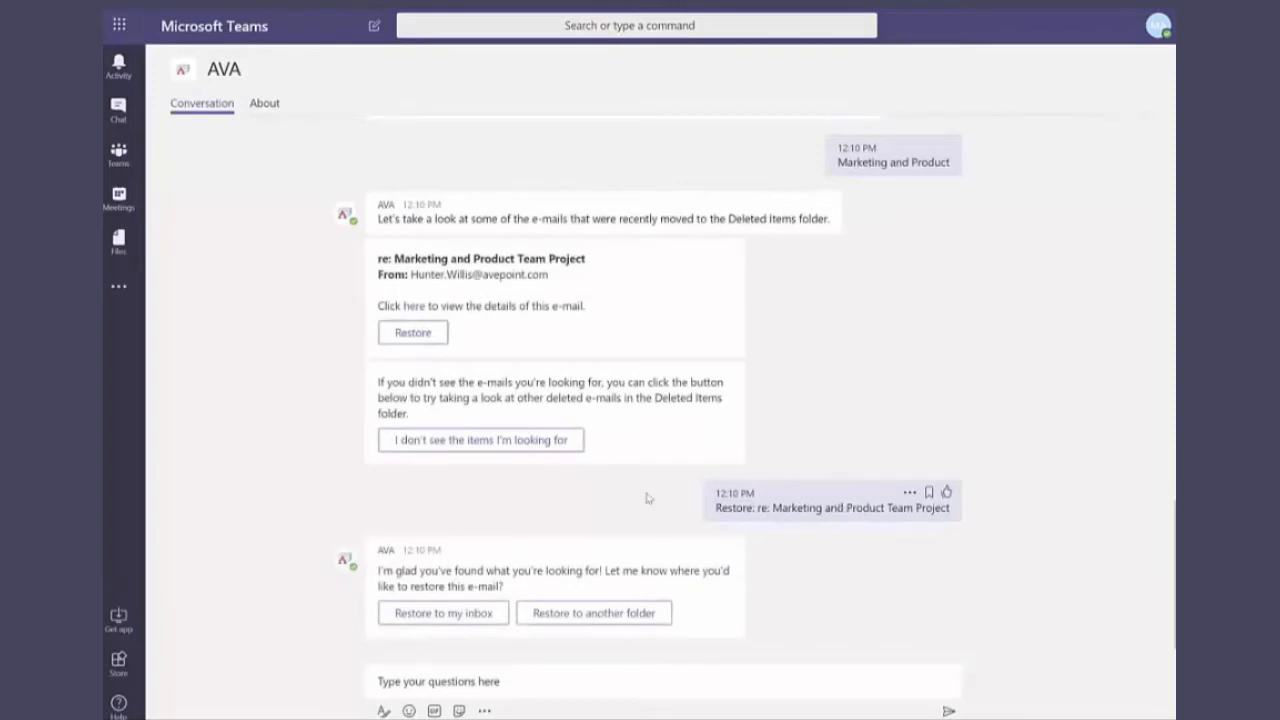
pyautogui.click(592, 612)
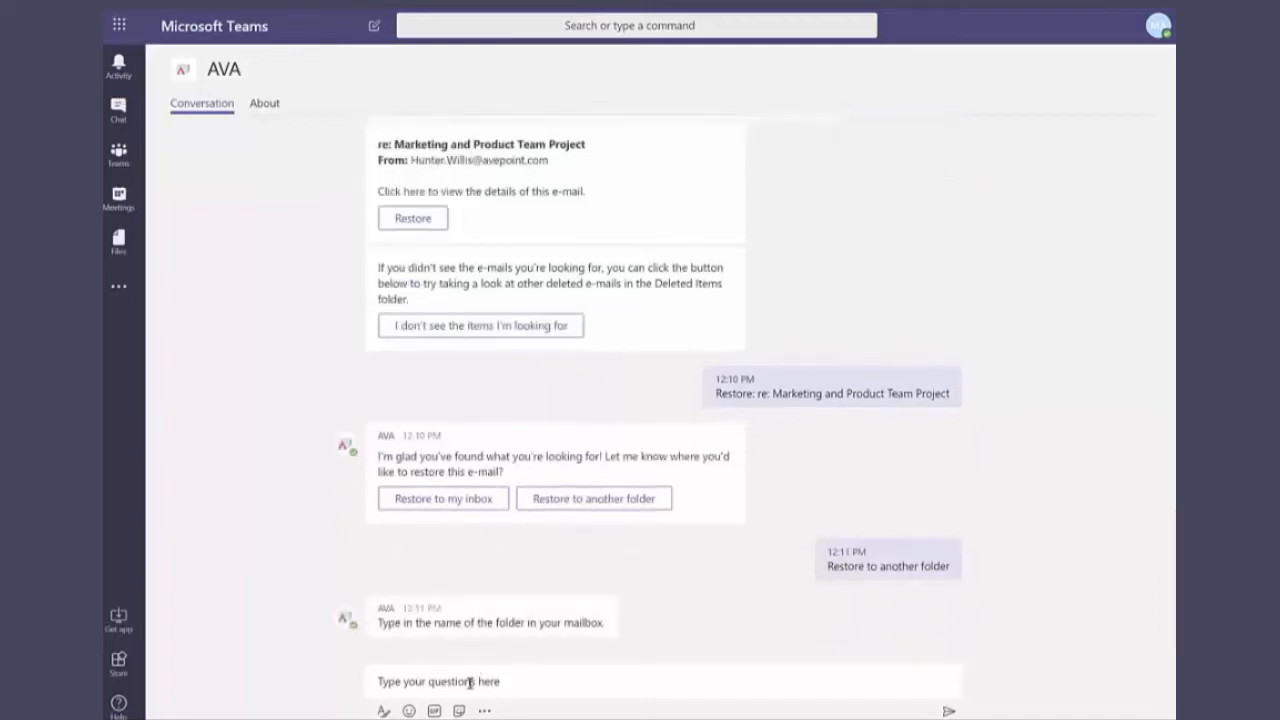
# Step: Enter 'Archive' as the destination mailbox folder name, not yet sent
pyautogui.write('Arch')
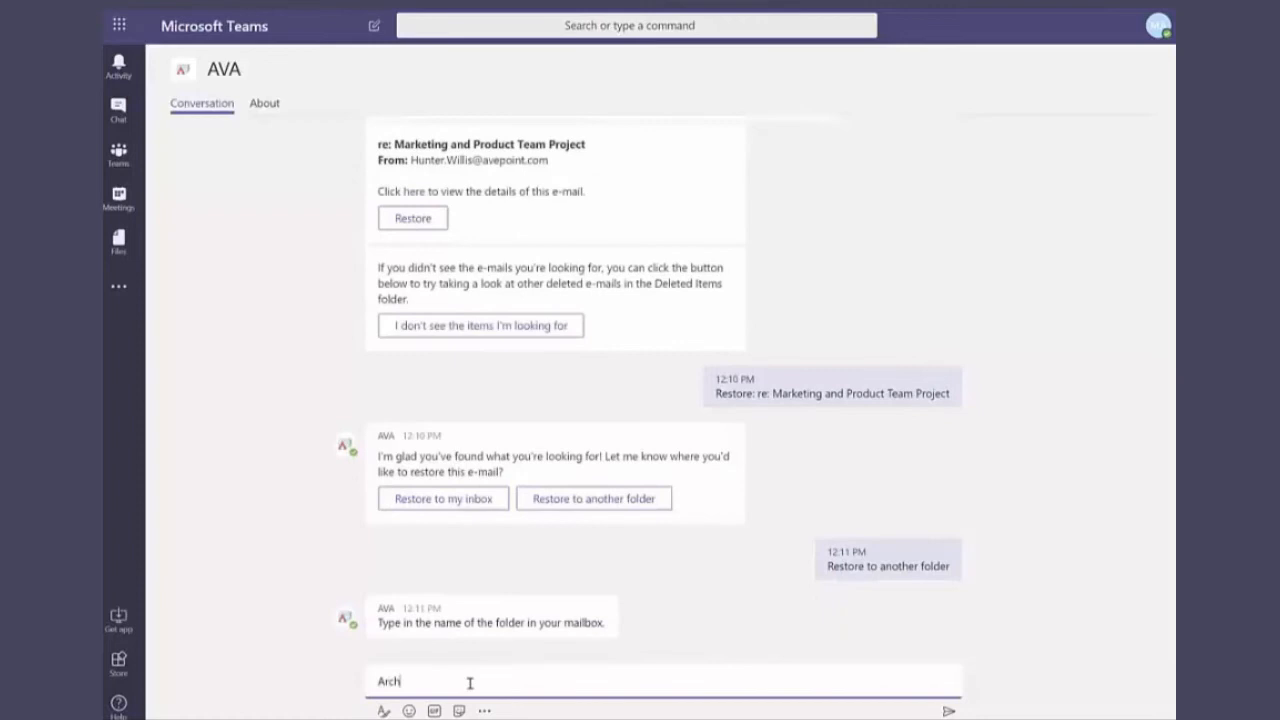
pyautogui.write('ive')
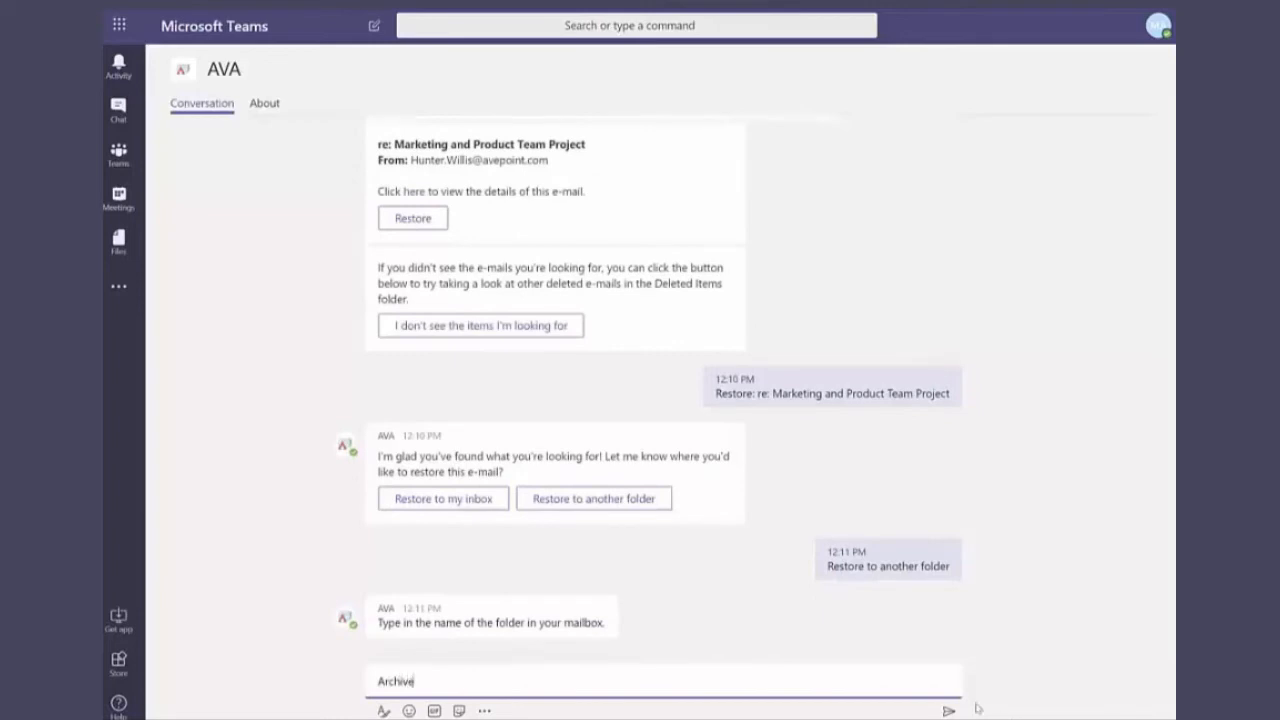